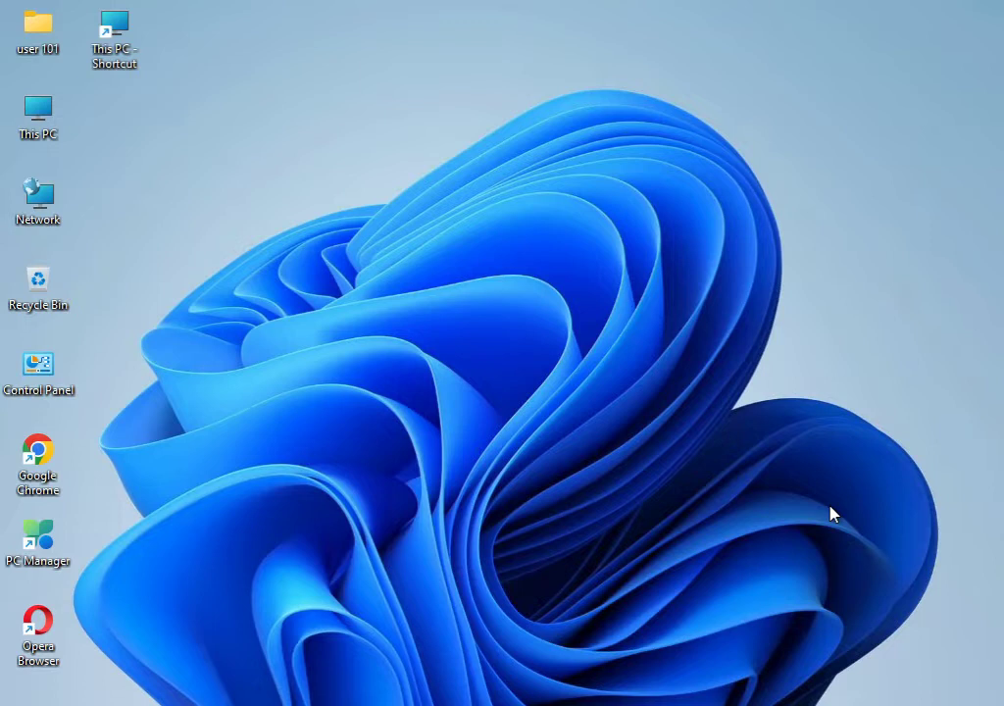
mouse_move(485, 314)
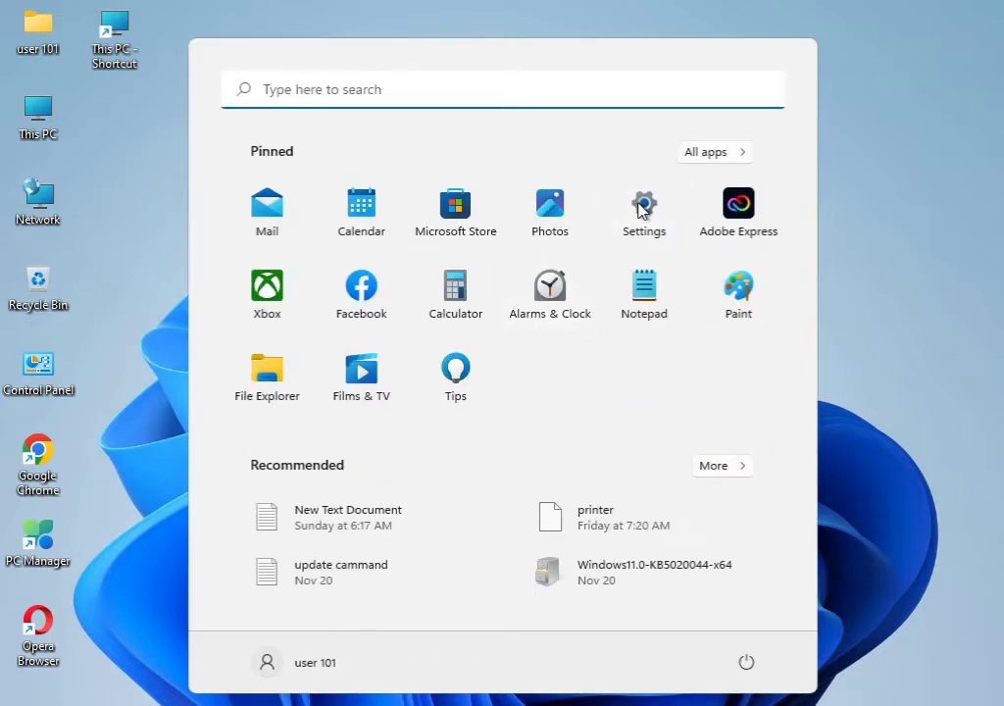
Run the Windows Update troubleshooter from Settings' Other troubleshooters list.
left_click(645, 205)
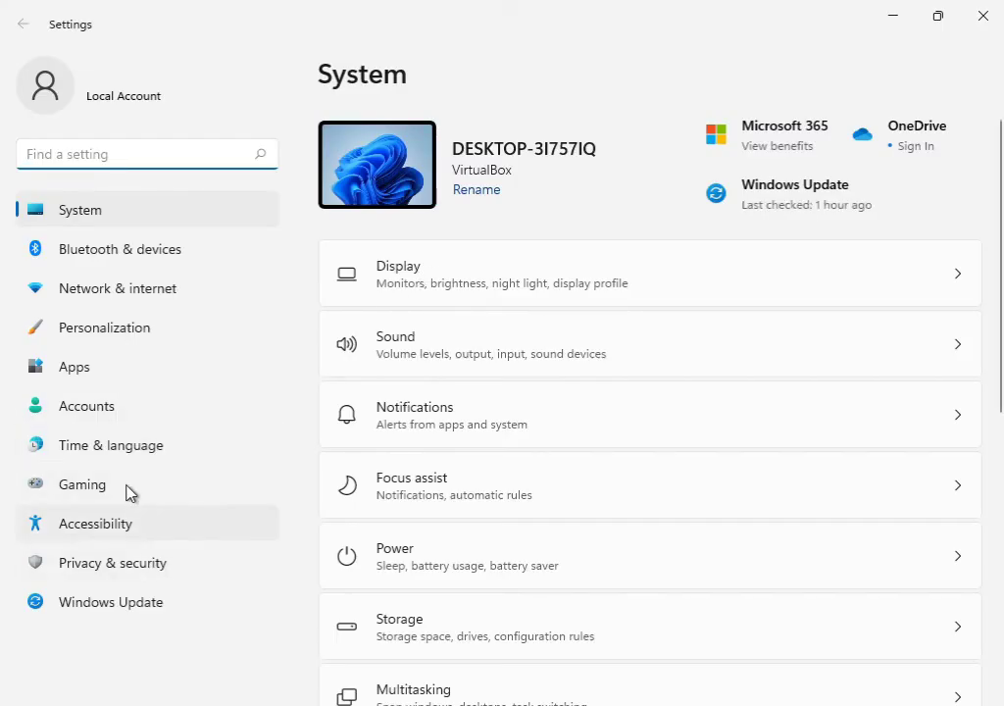
scroll("down", 3)
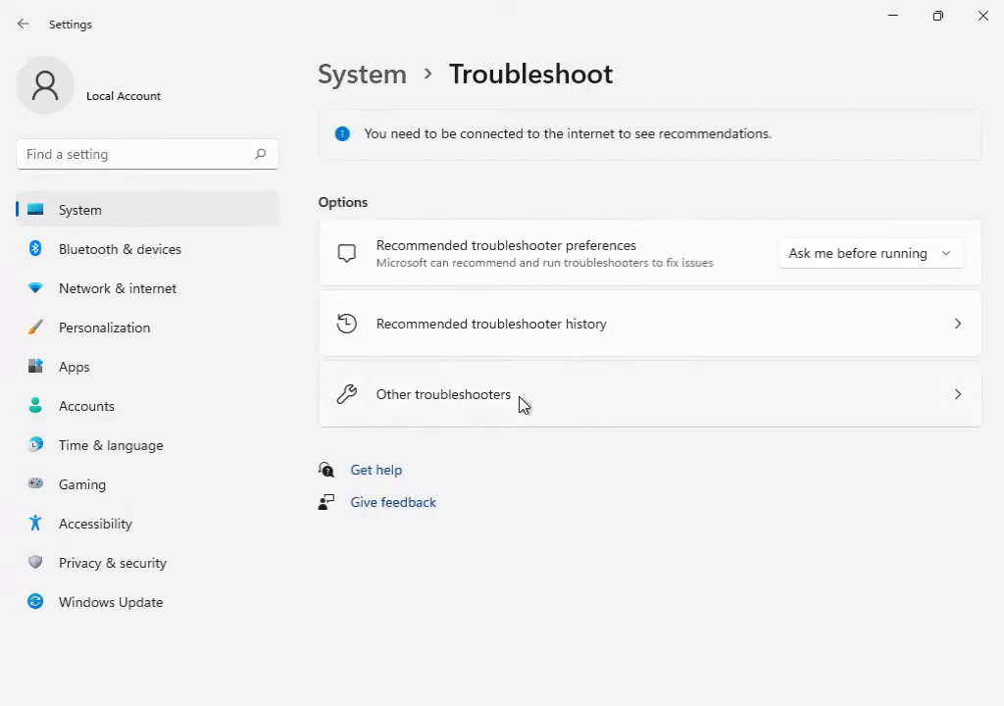
left_click(442, 395)
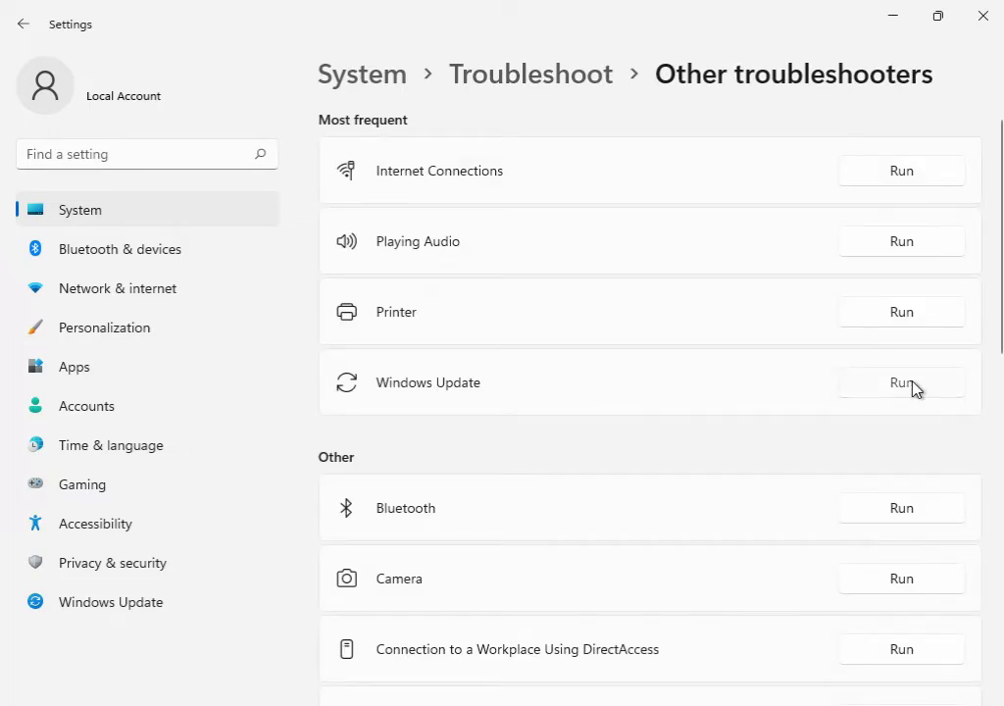
left_click(901, 383)
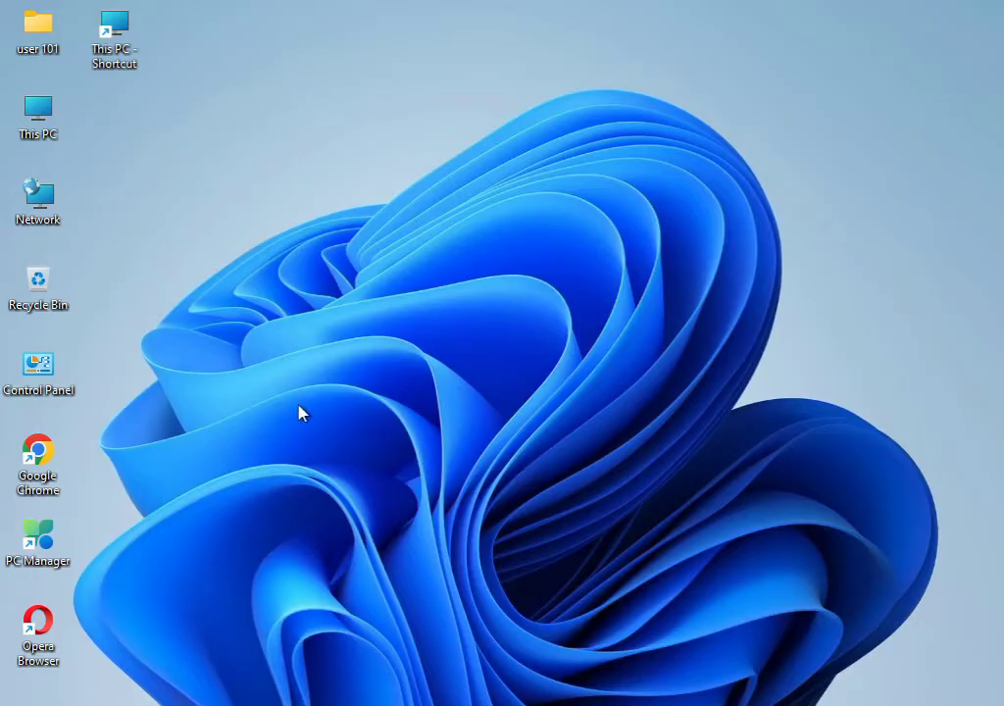
mouse_move(304, 406)
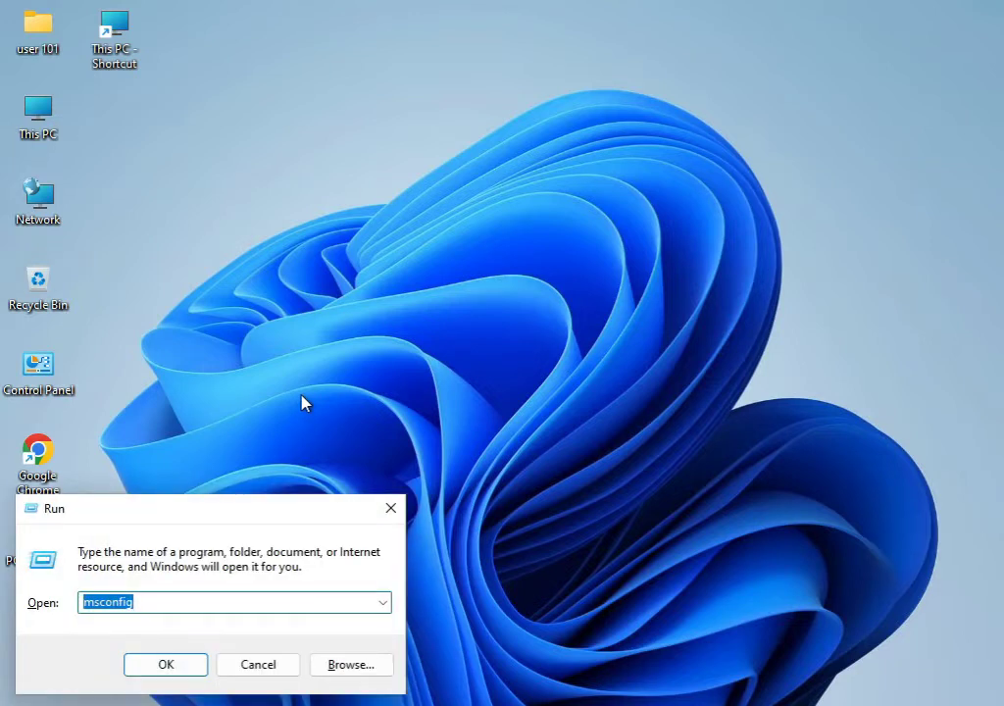
Enter %temp in the Run box to open the Temp folder.
type("%temp")
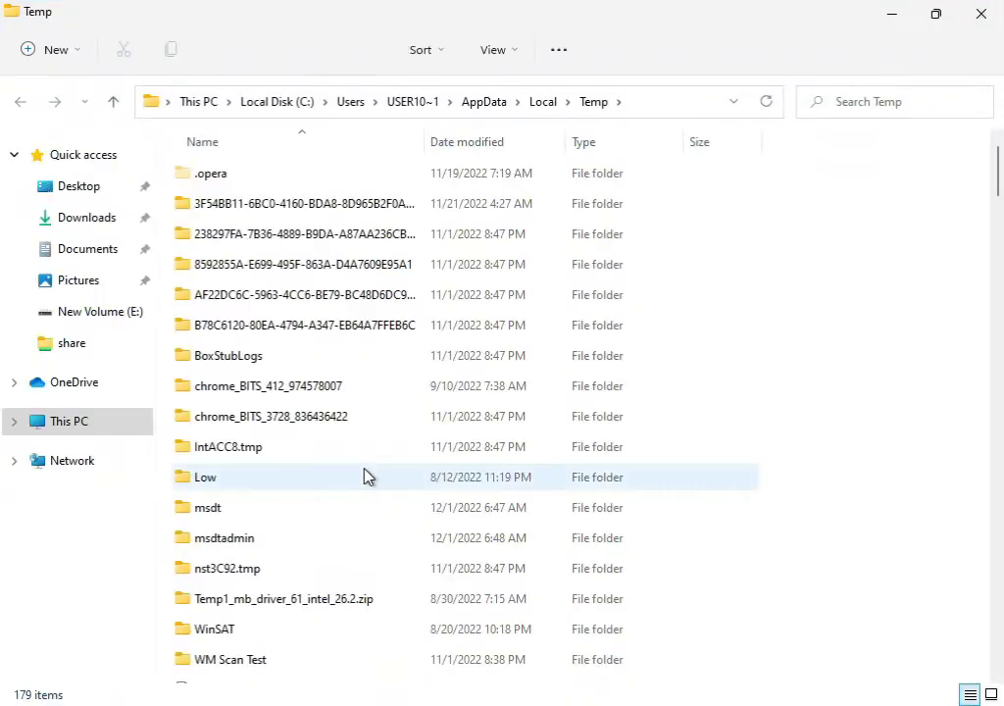
Delete all 179 Temp items, skipping files in use, then close the window.
key("ctrl+a")
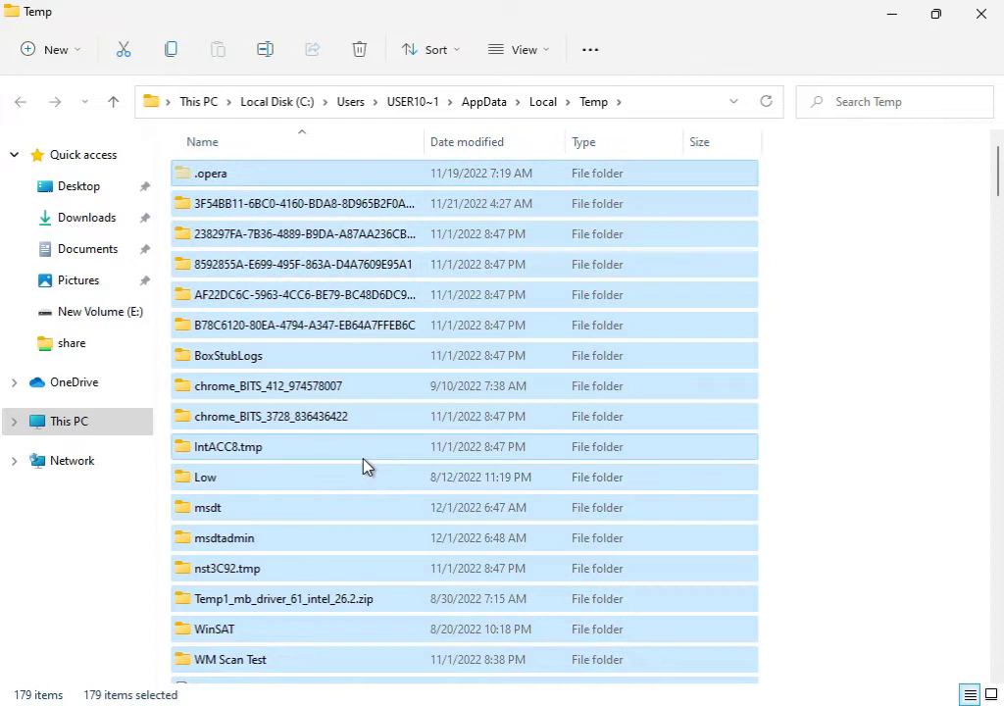
left_click(359, 49)
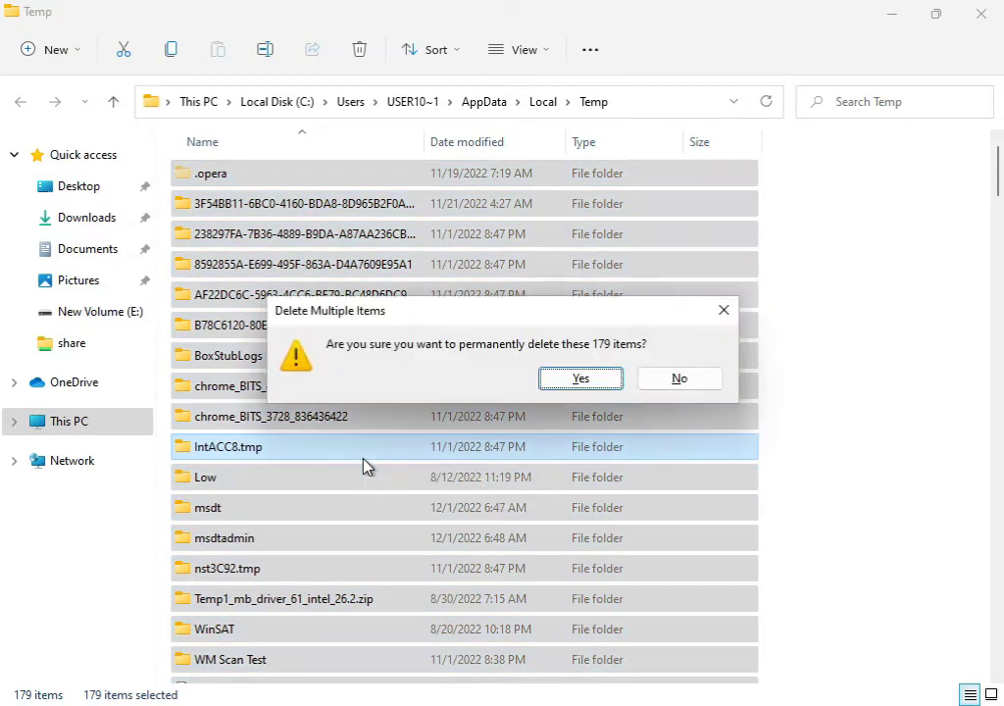
mouse_move(365, 476)
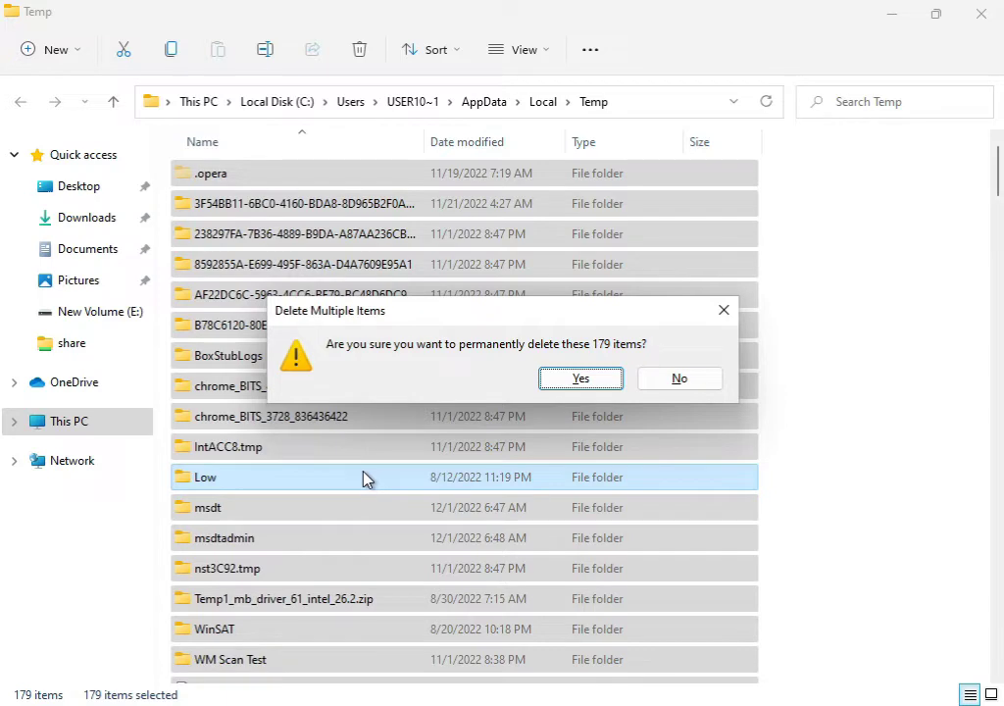
left_click(580, 379)
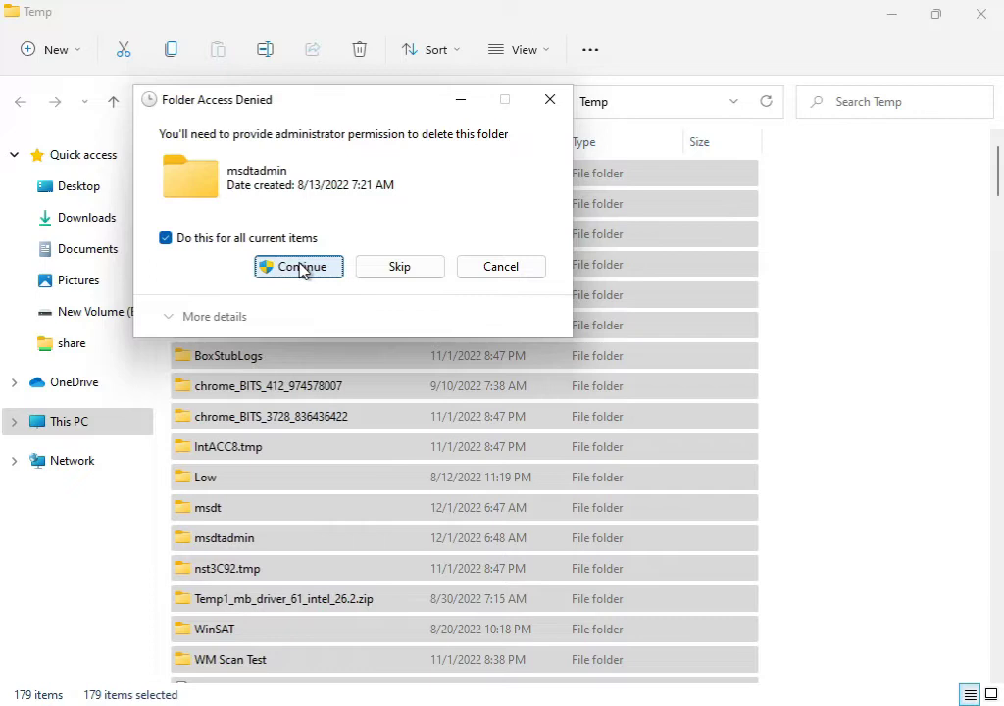
left_click(298, 266)
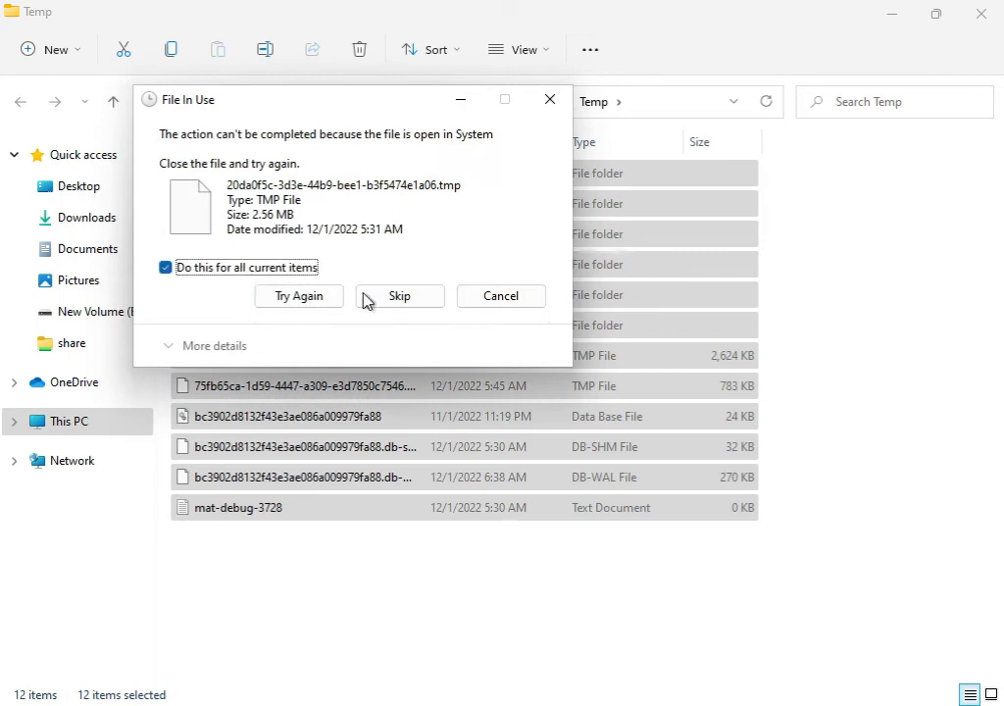
left_click(399, 295)
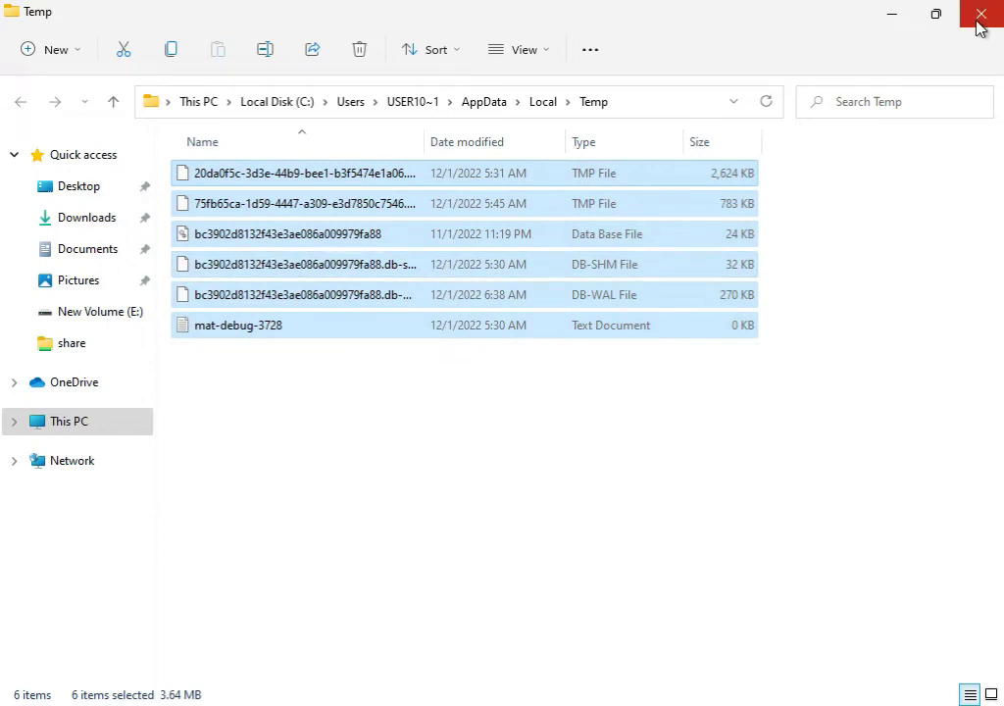
left_click(981, 14)
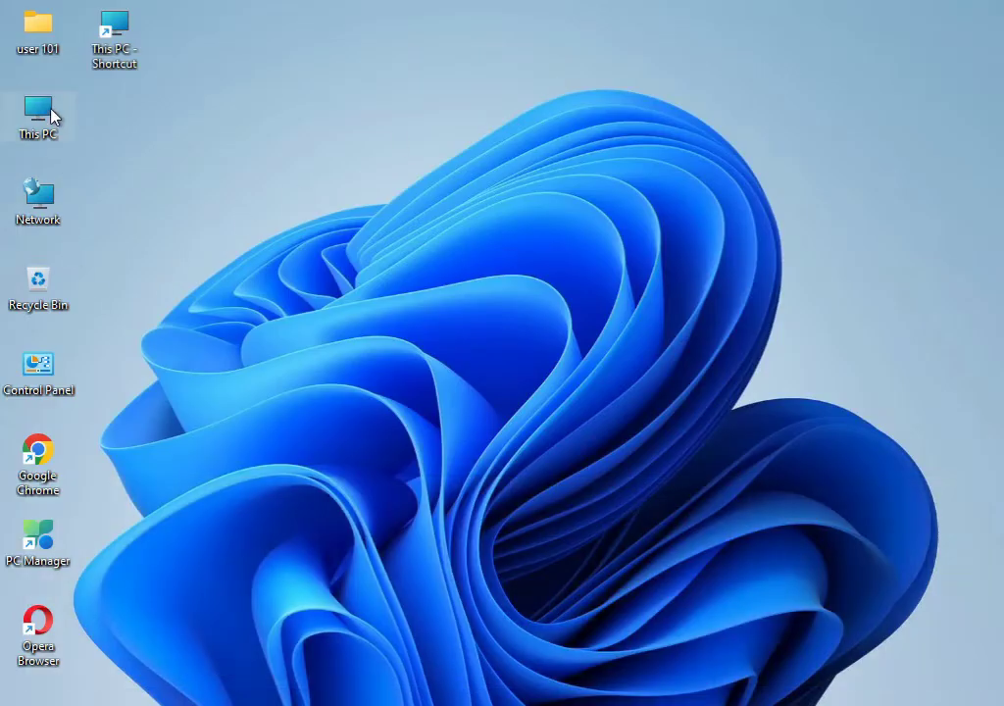
Open the Local Disk (C:) Properties dialog from This PC.
double_click(38, 113)
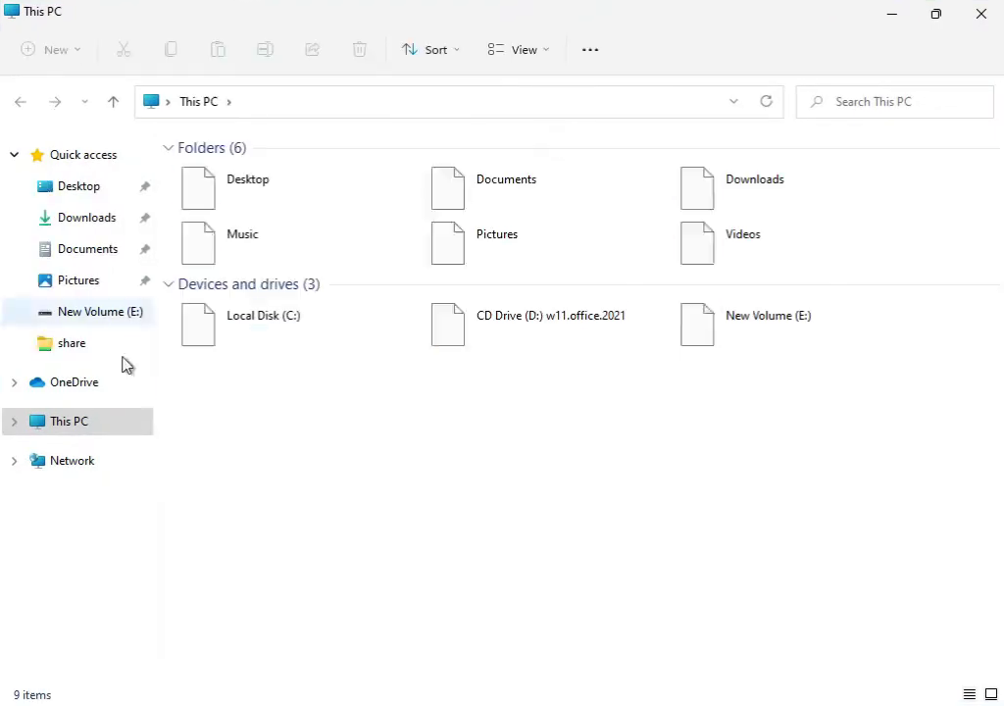
left_click(263, 324)
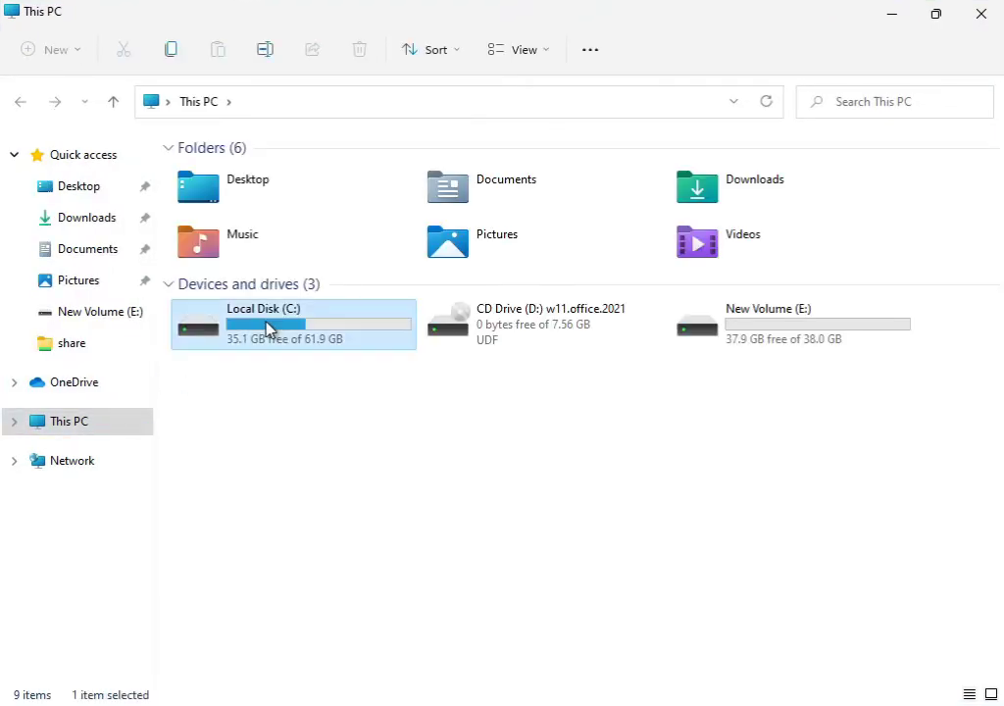
right_click(269, 329)
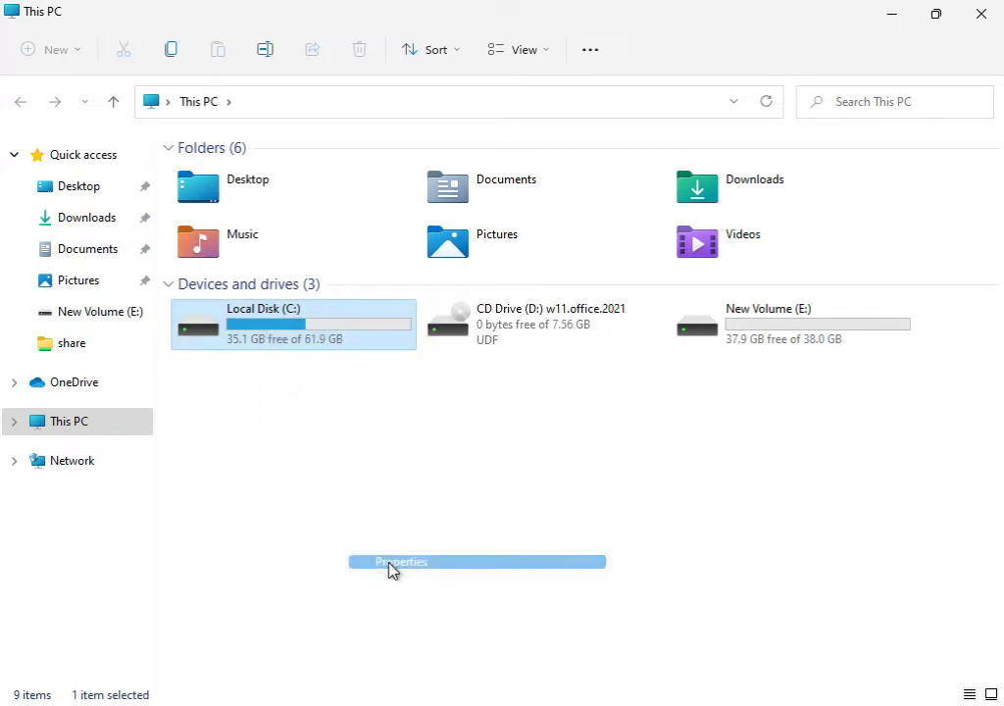
left_click(400, 561)
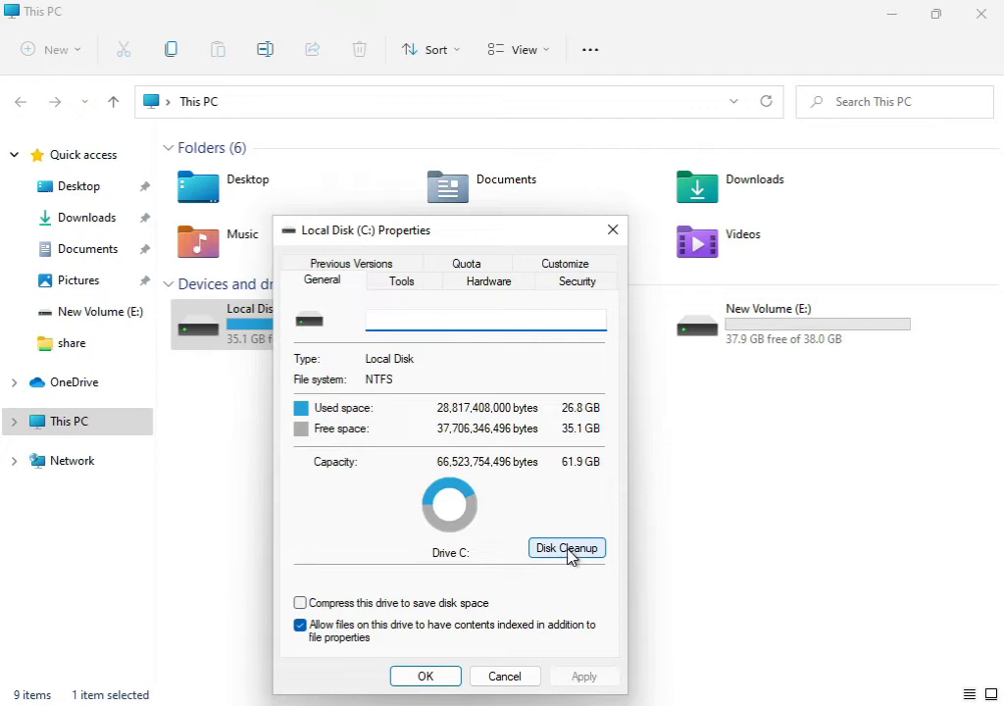
Rescan drive C: with system files, include Windows error reports, and close C: properties.
left_click(567, 547)
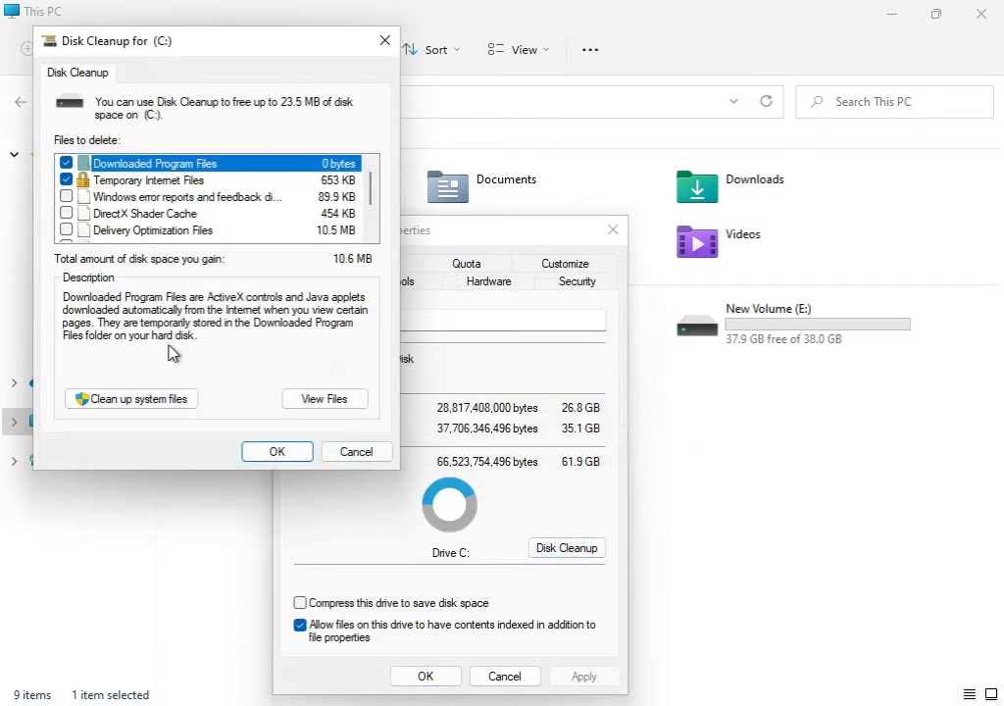
mouse_move(152, 176)
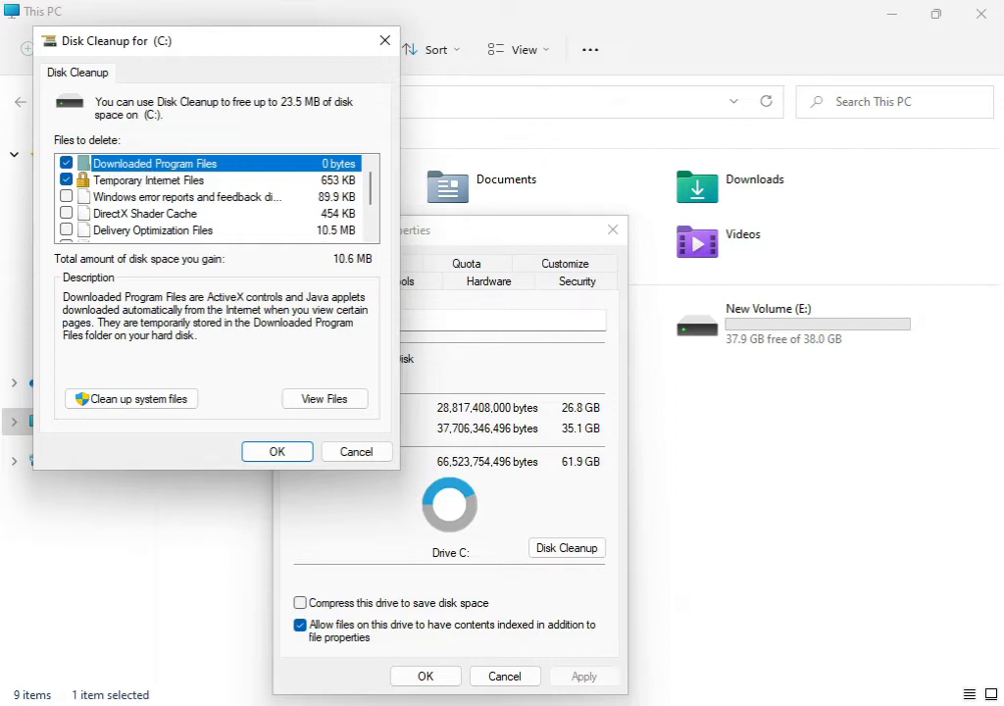
mouse_move(128, 186)
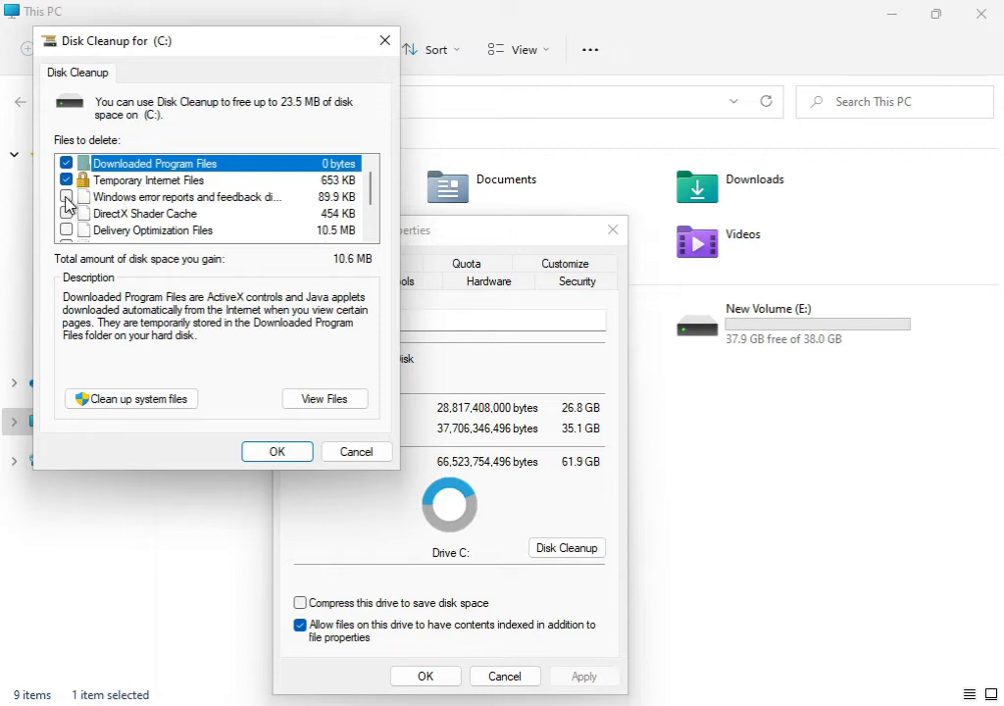
left_click(65, 196)
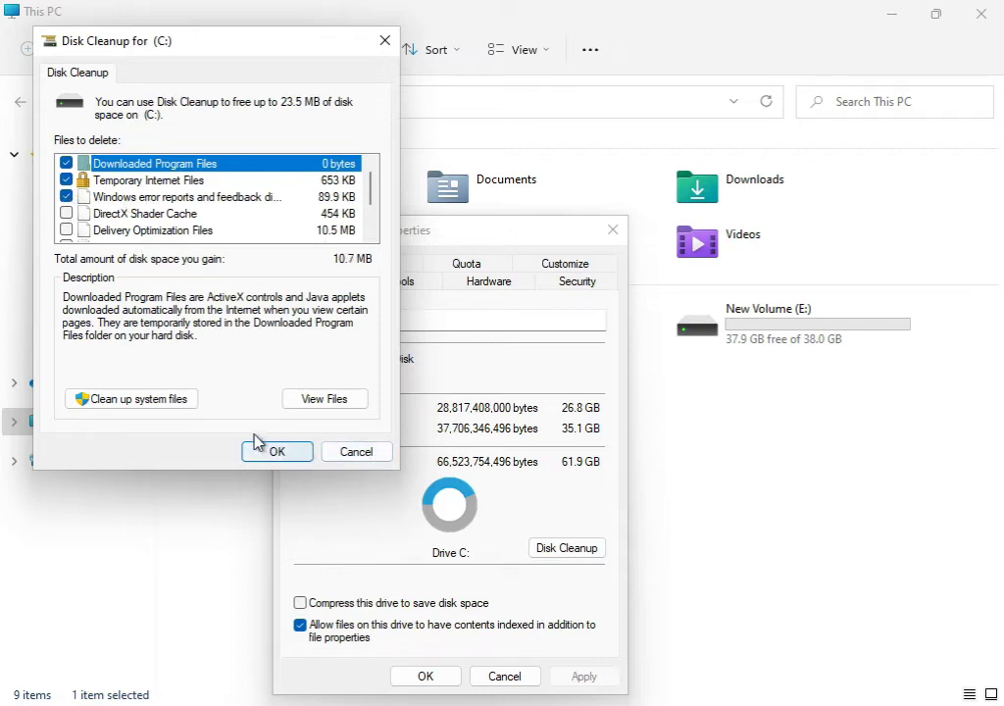
mouse_move(278, 451)
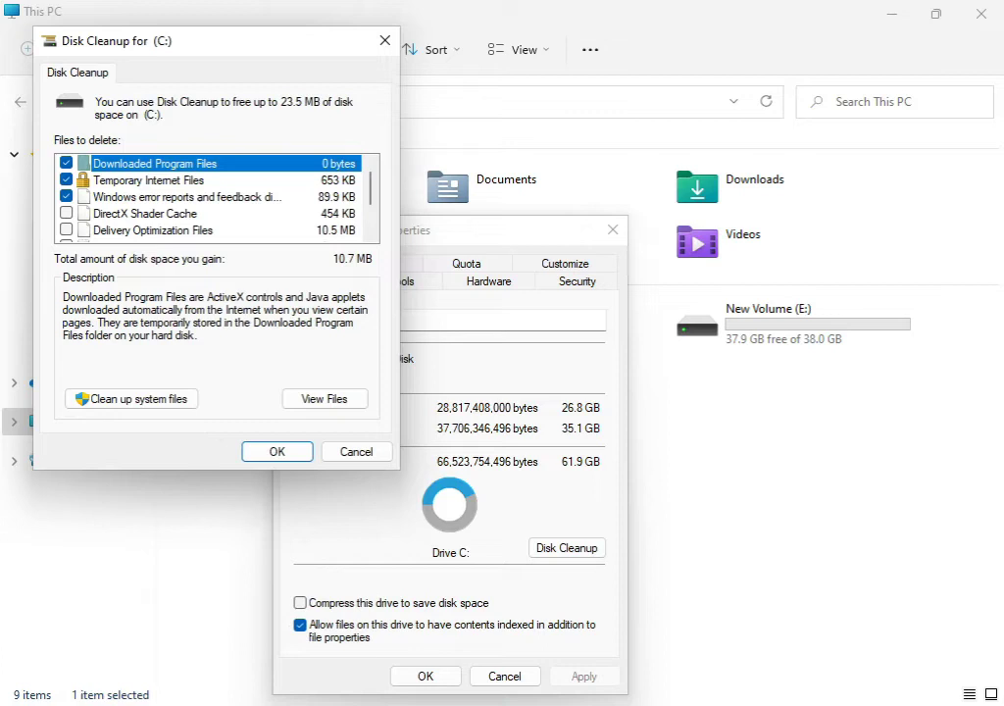
mouse_move(162, 467)
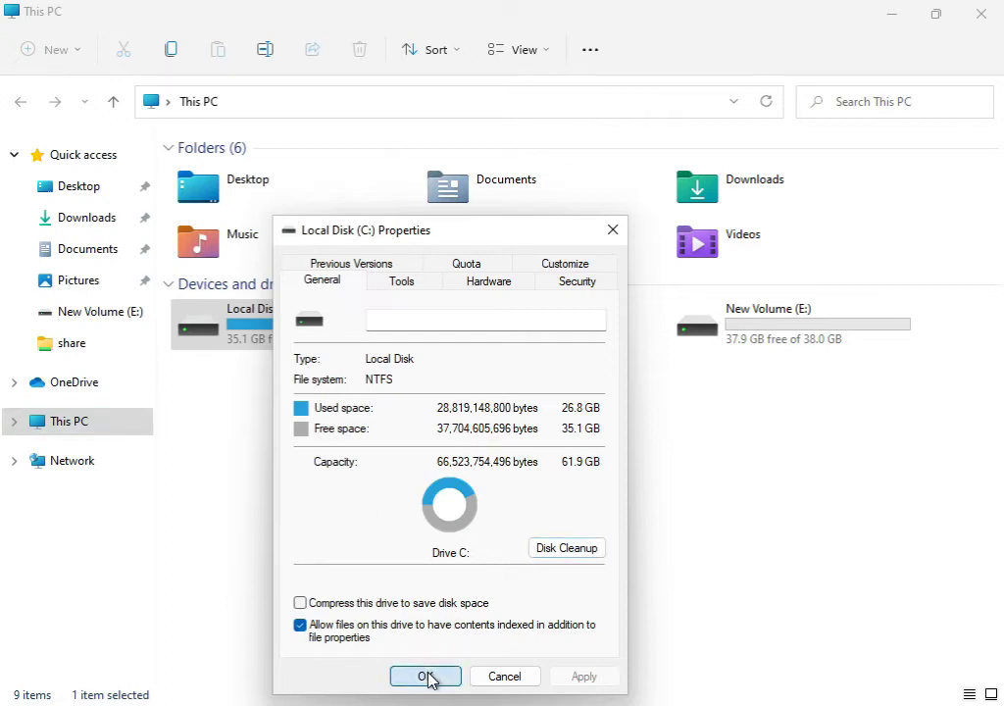
left_click(425, 677)
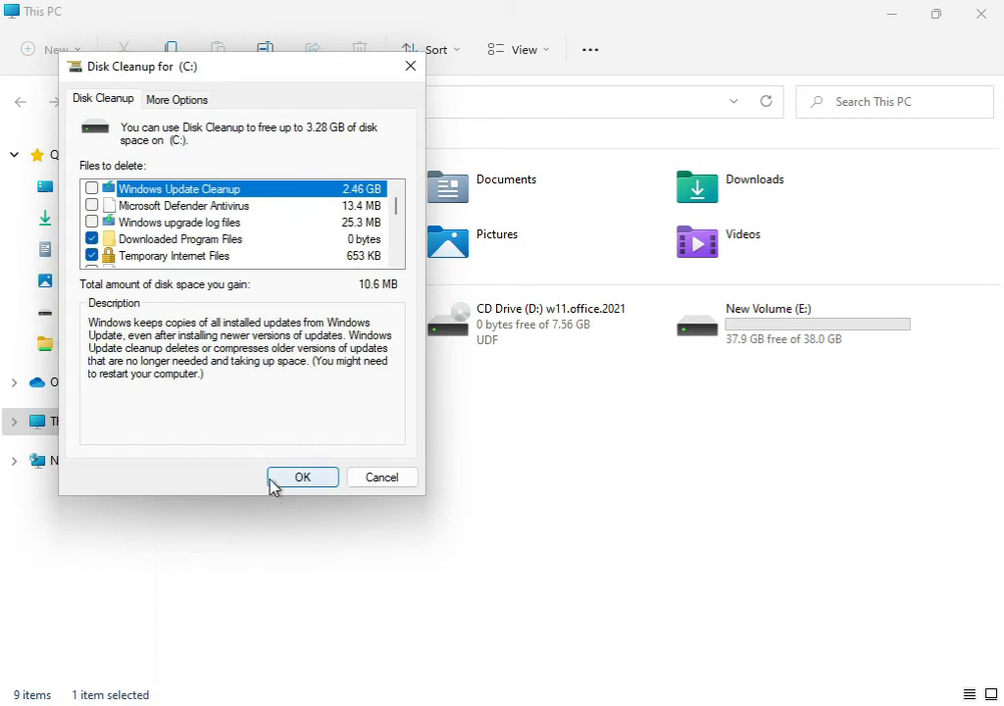
Permanently delete the checked files from drive C: and close the This PC window.
left_click(302, 477)
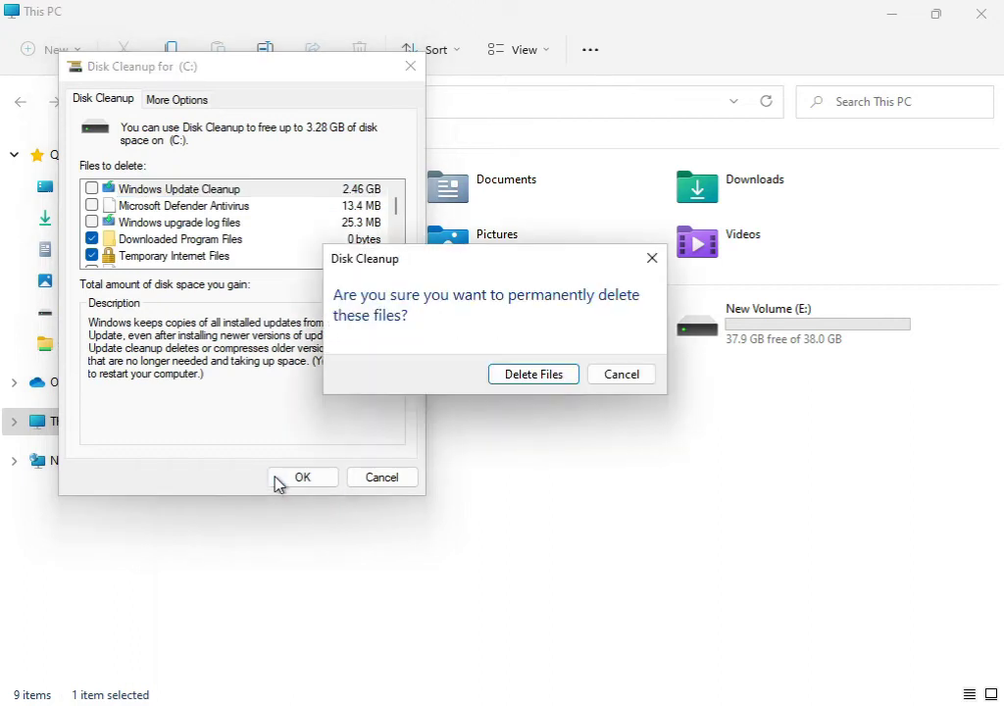
left_click(532, 374)
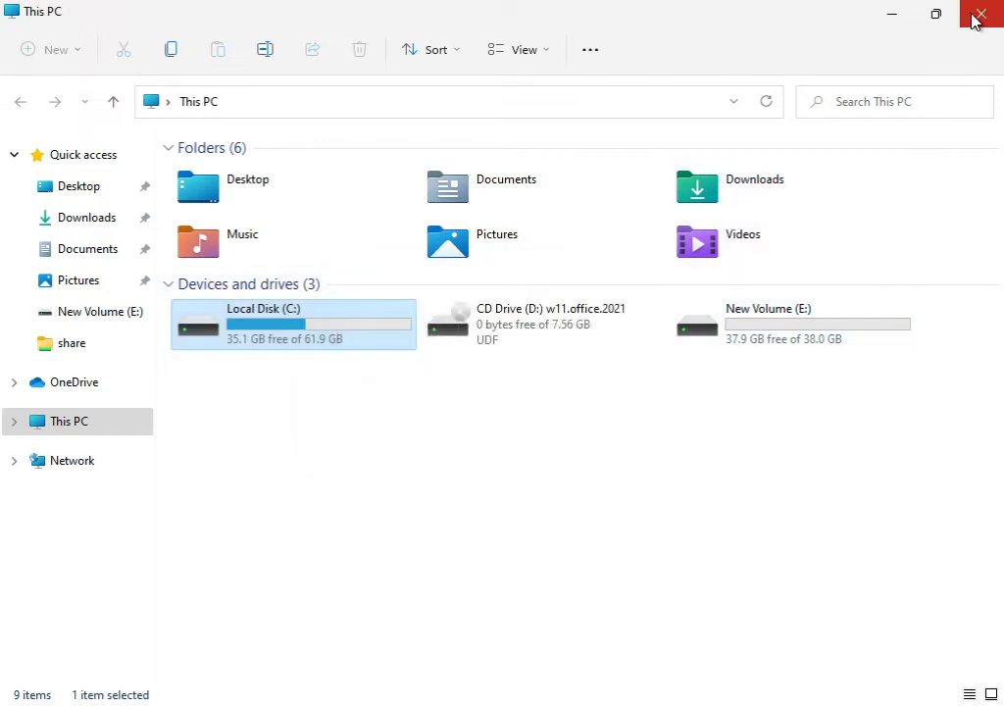
left_click(980, 15)
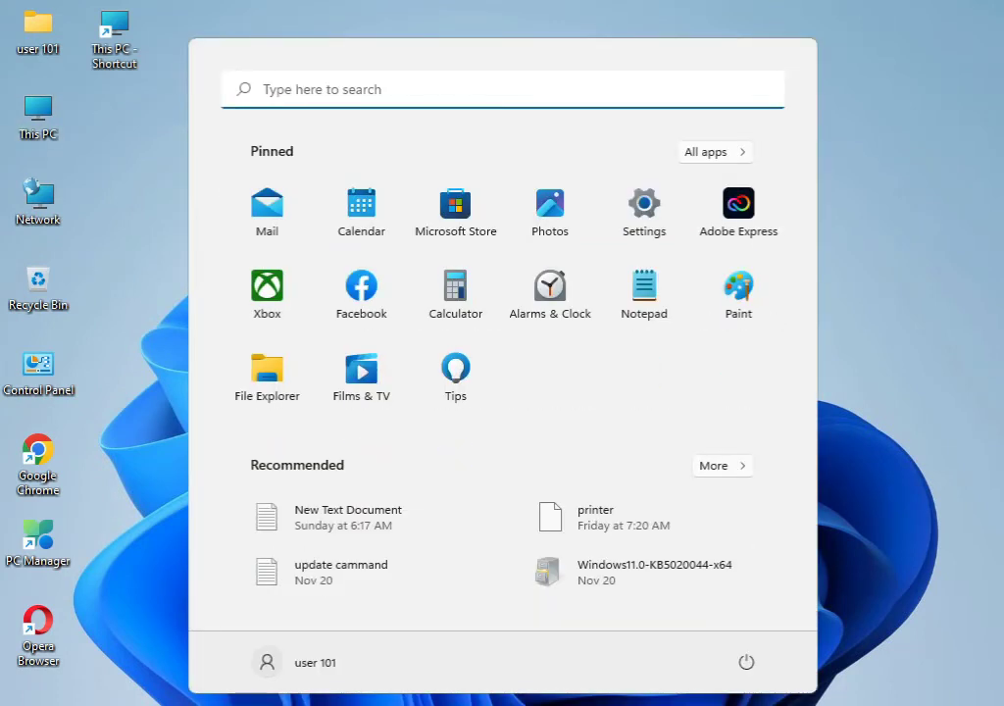
Search for cmd and run Command Prompt as administrator.
type("cmd")
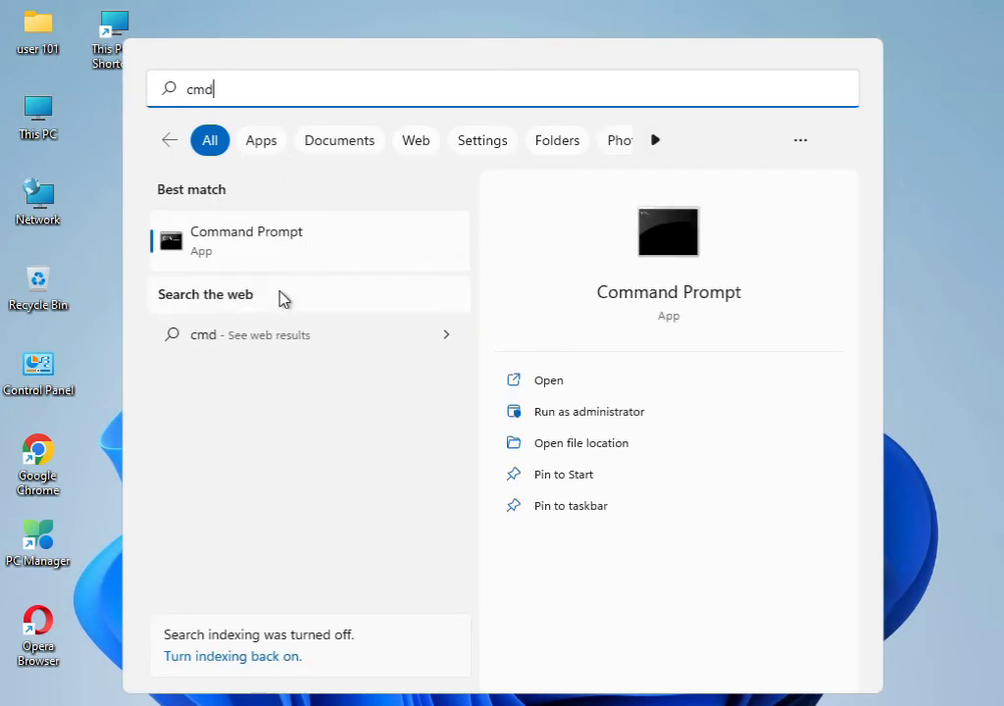
right_click(245, 241)
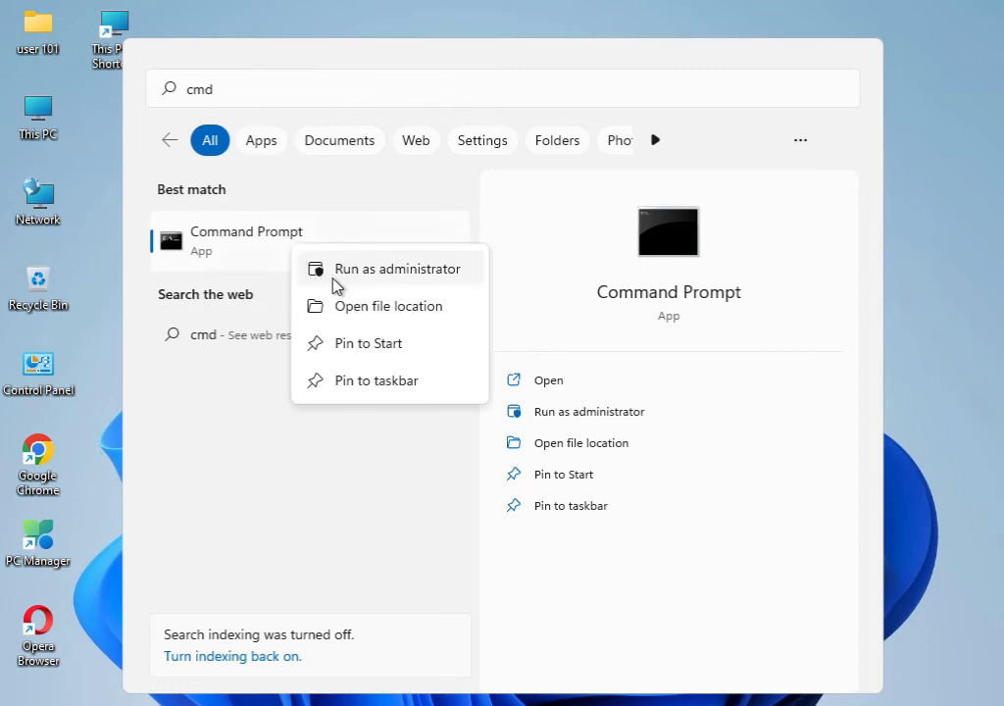
left_click(397, 267)
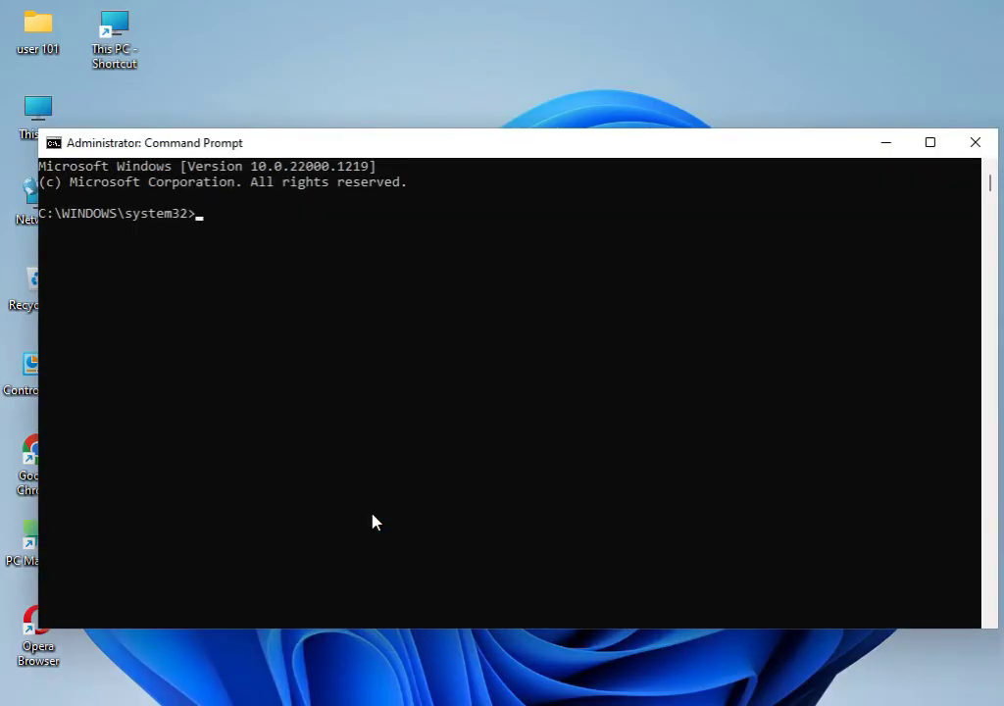
Type sfc /scannow, correcting the mistyped option, and run it.
type("s")
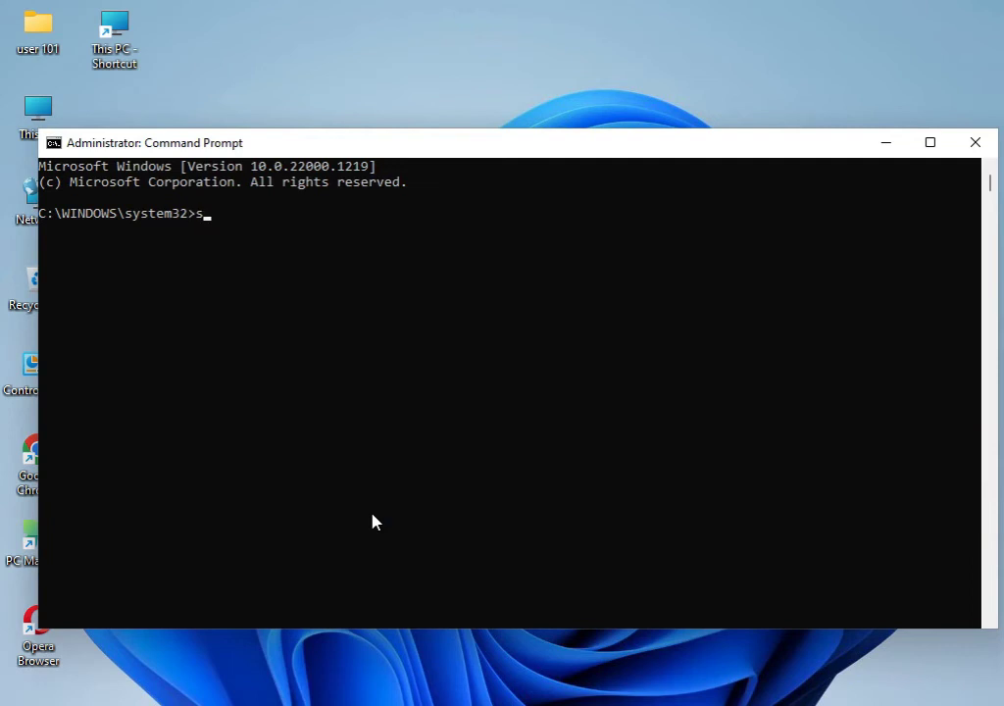
type("fc")
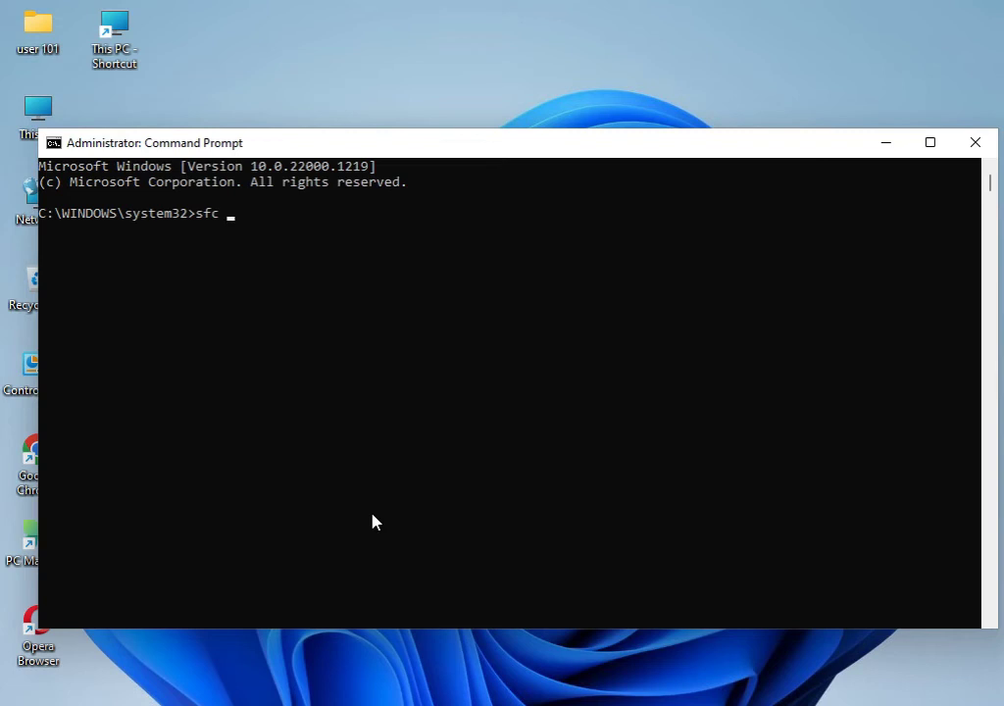
type("/can")
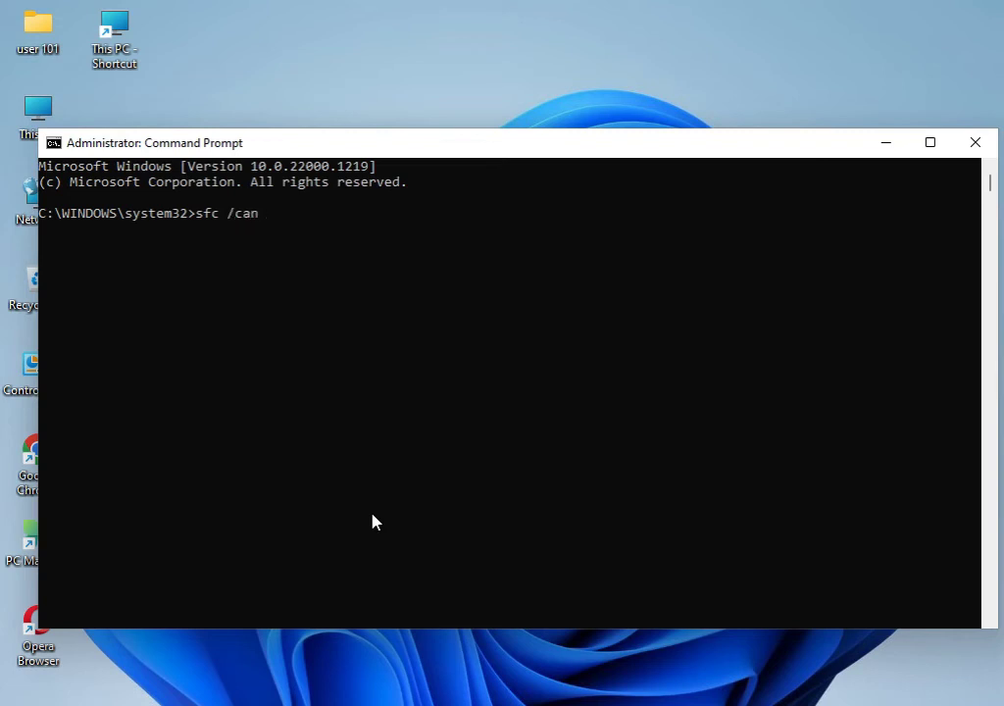
type("now")
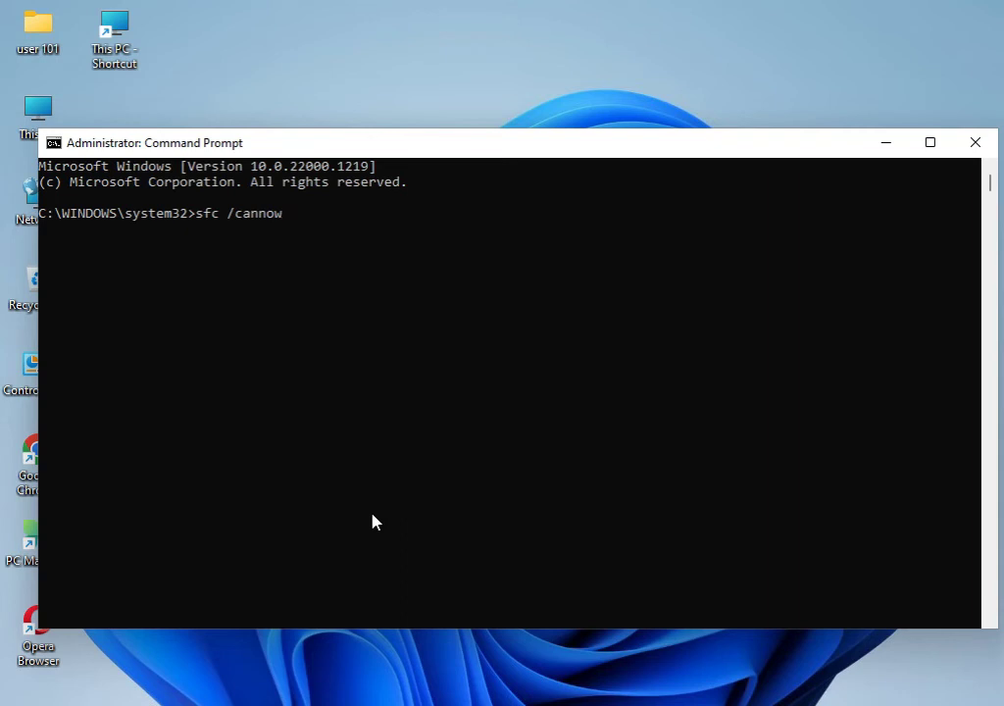
key("backspace")
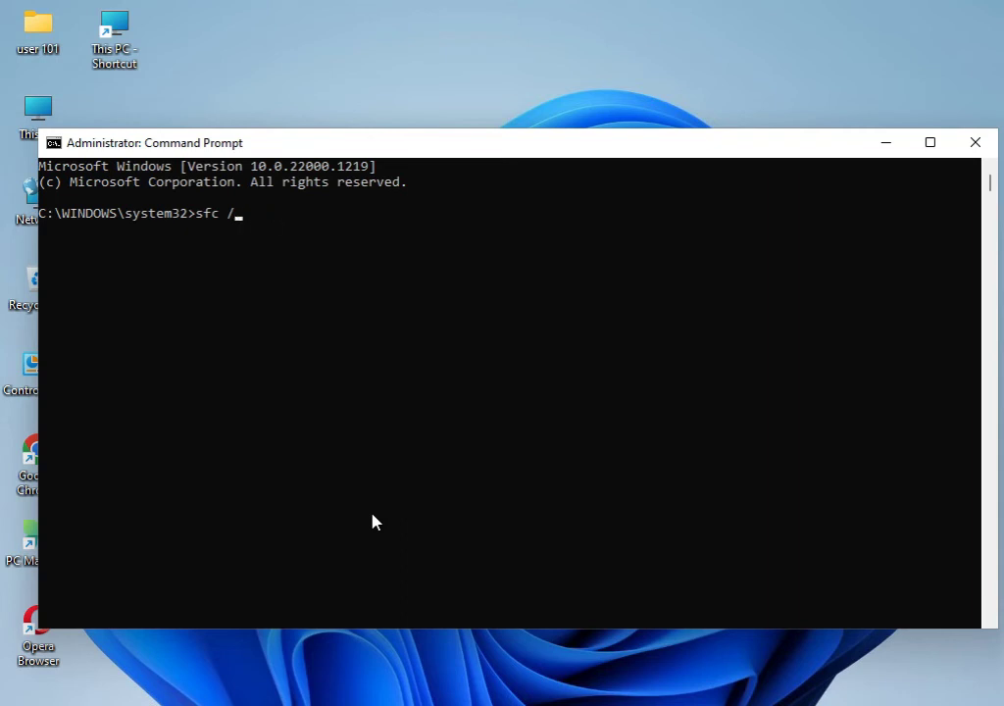
type("scannow")
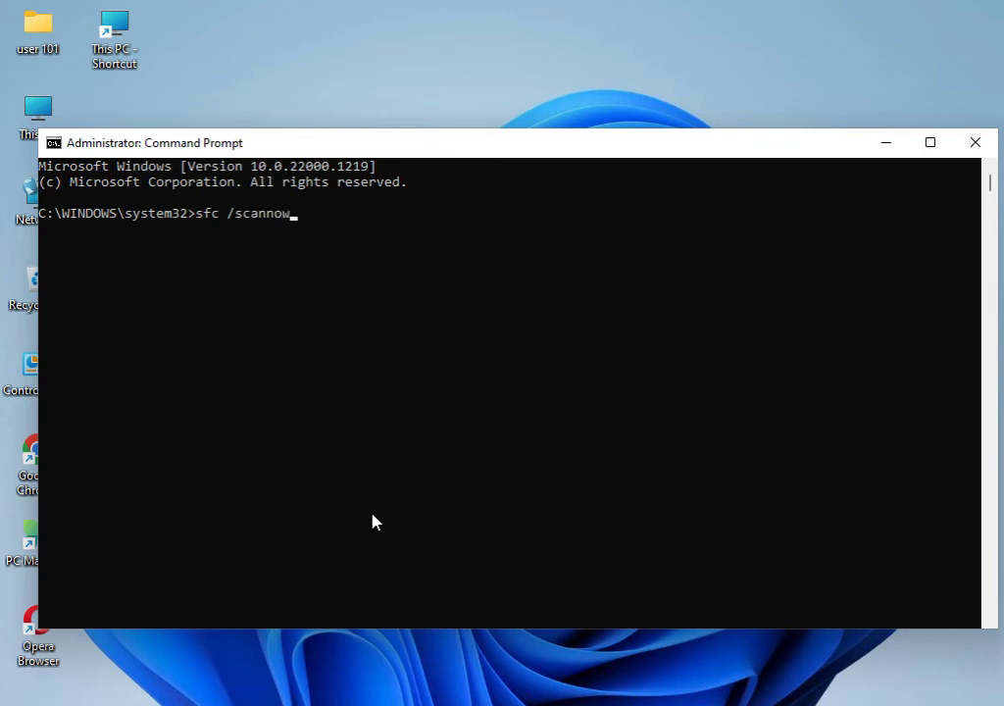
key("enter")
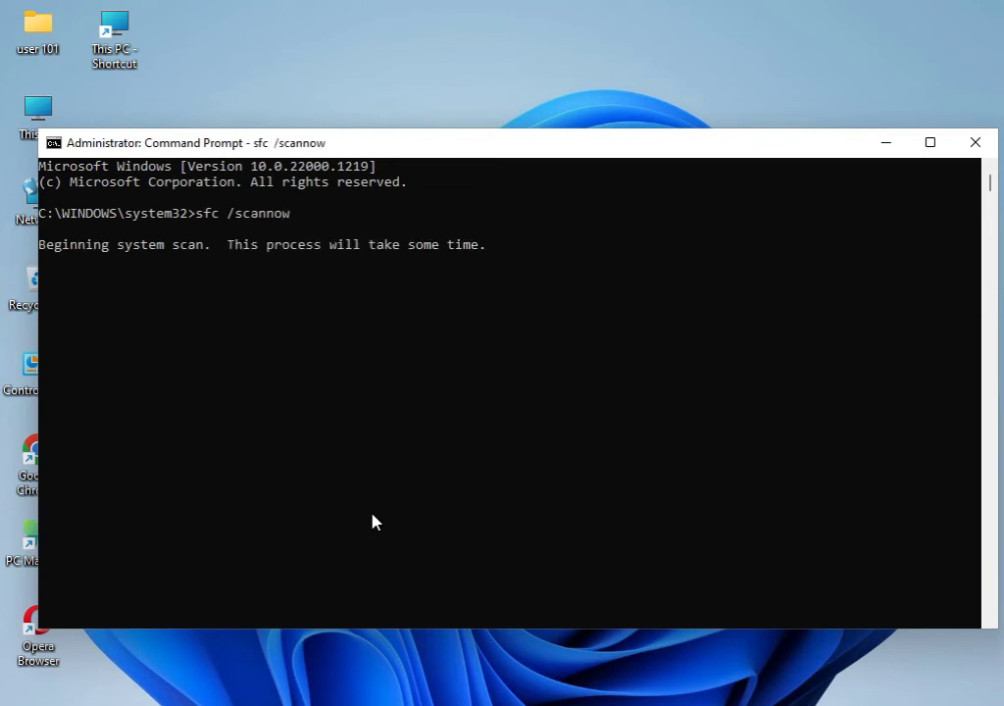
mouse_move(182, 222)
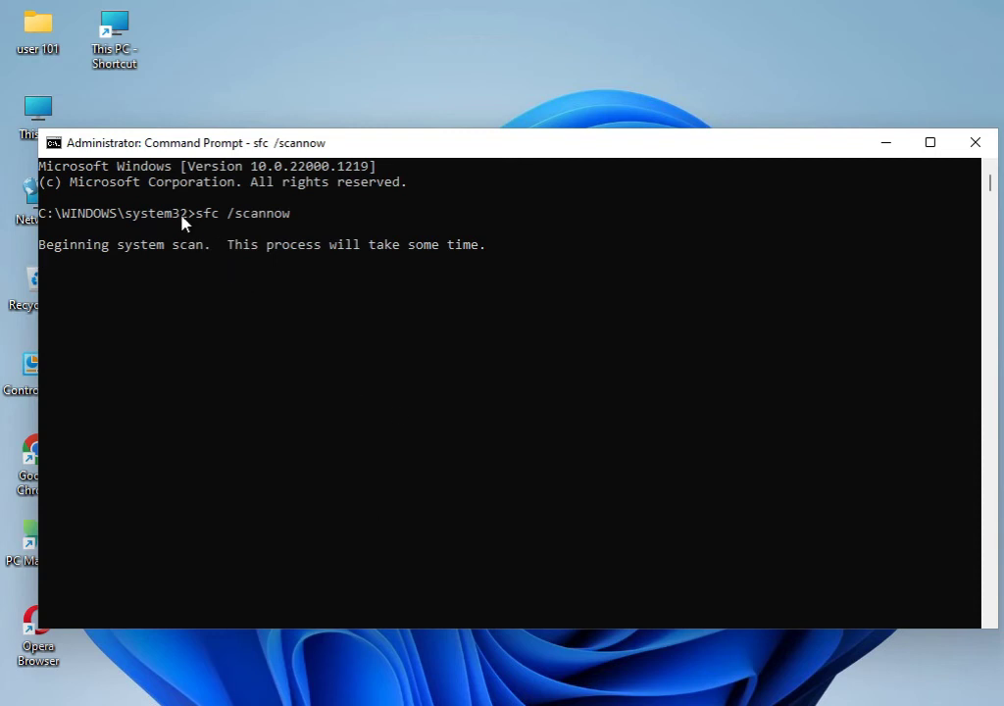
mouse_move(227, 225)
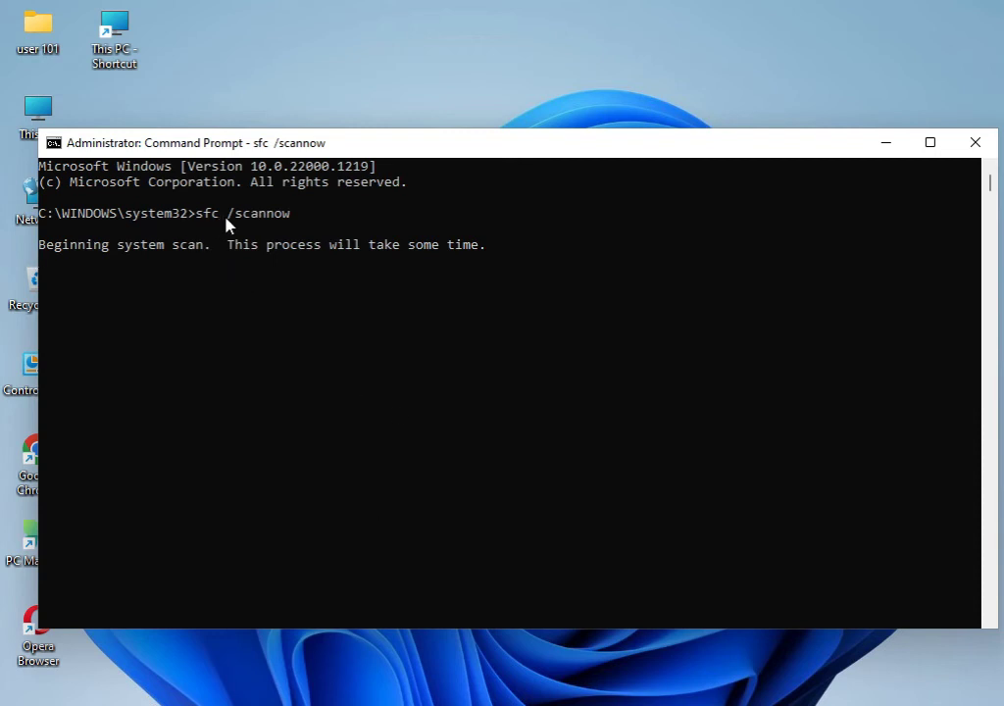
mouse_move(242, 295)
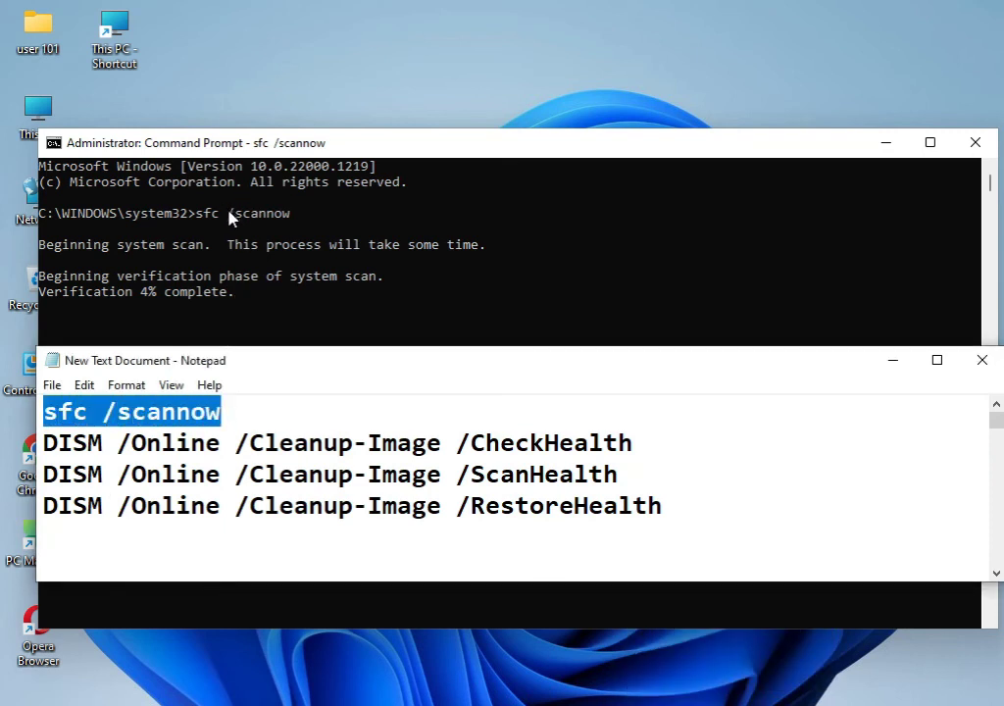
mouse_move(125, 373)
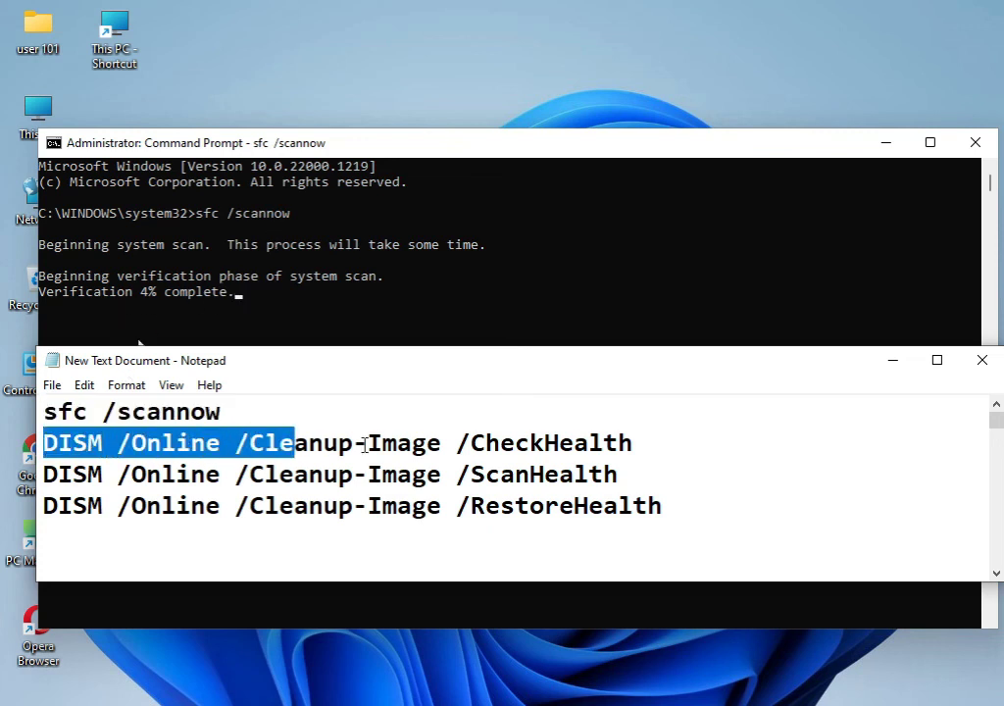
Highlight the DISM CheckHealth command line in the Notepad note.
left_click_drag(284, 442, 633, 442)
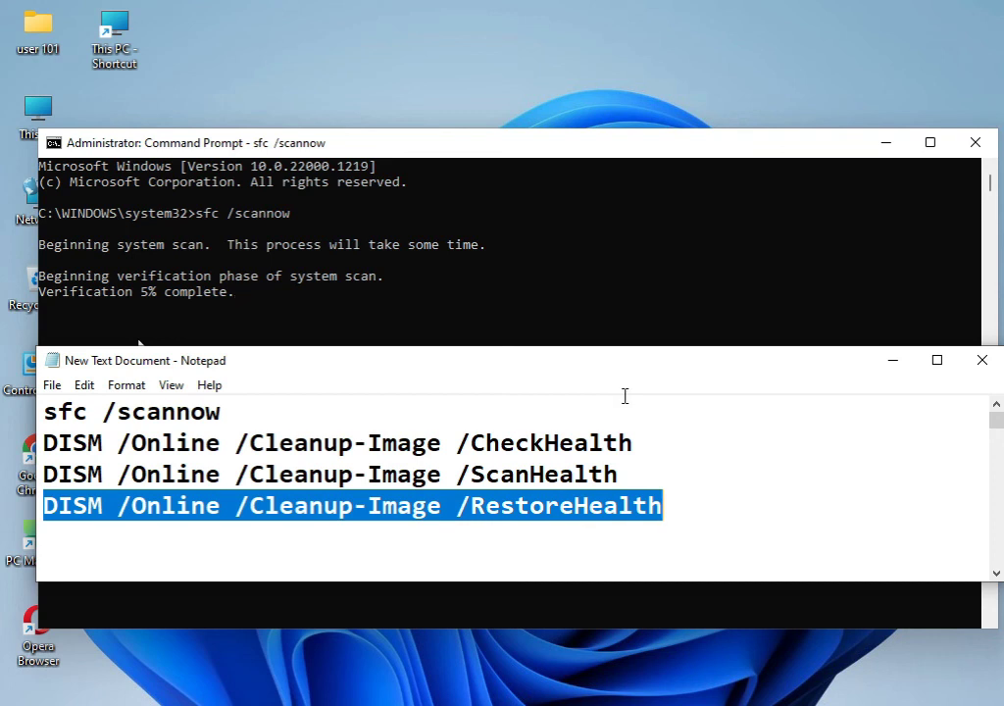
mouse_move(682, 428)
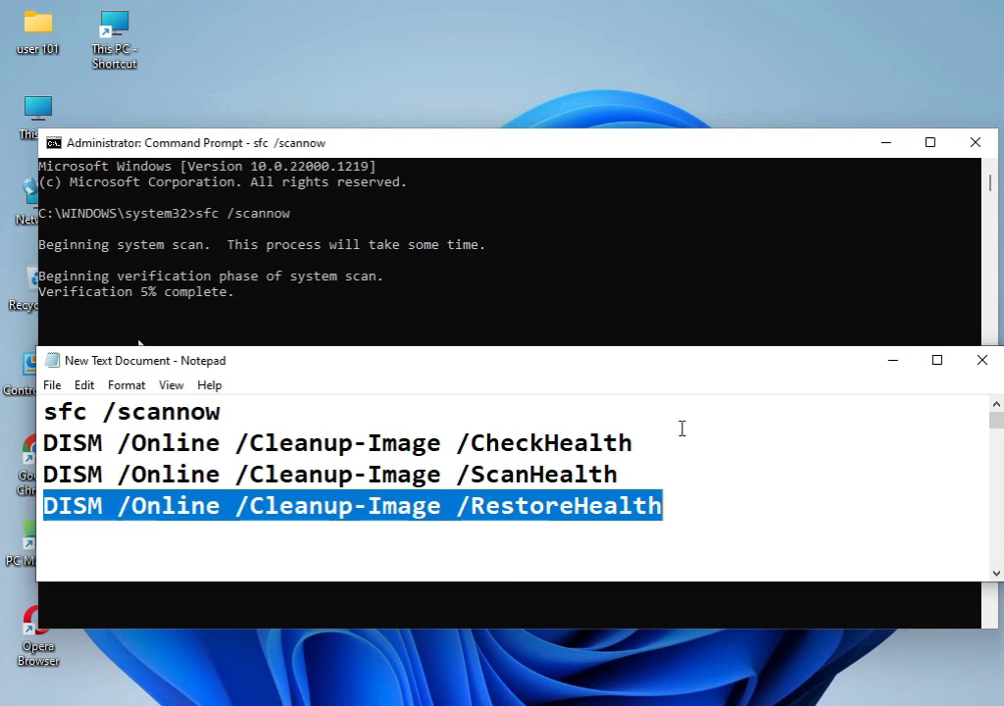